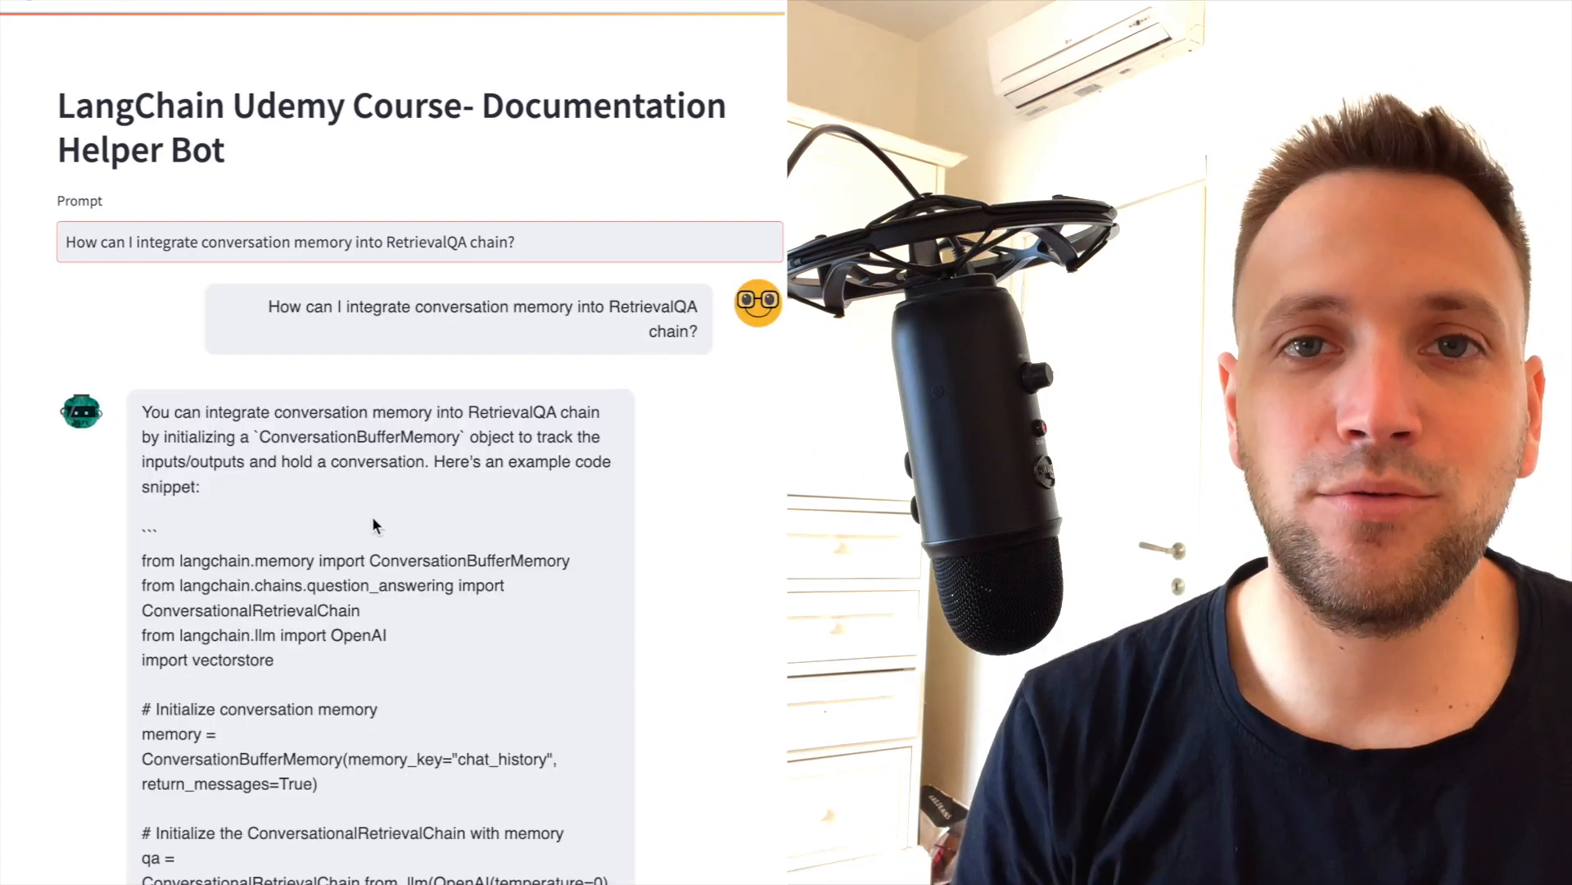
Step: Scroll down the reloaded Documentation Helper Bot page
scroll("down", 3)
type("Who")
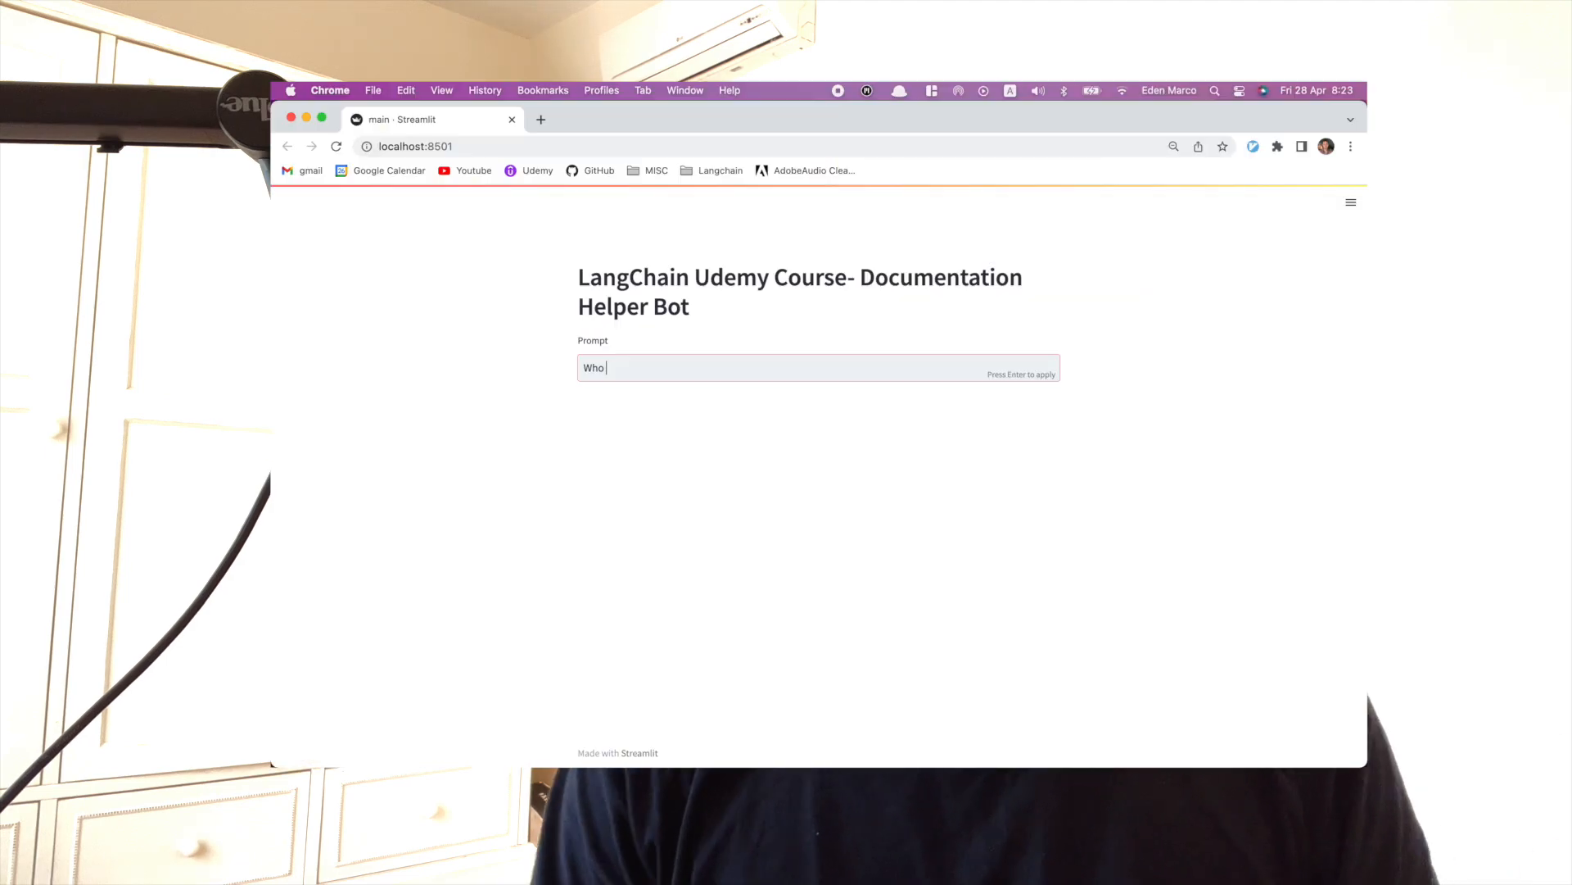
Step: Ask 'Who created LangChain?' and begin a follow-up asking about related videos
type("created LangChain")
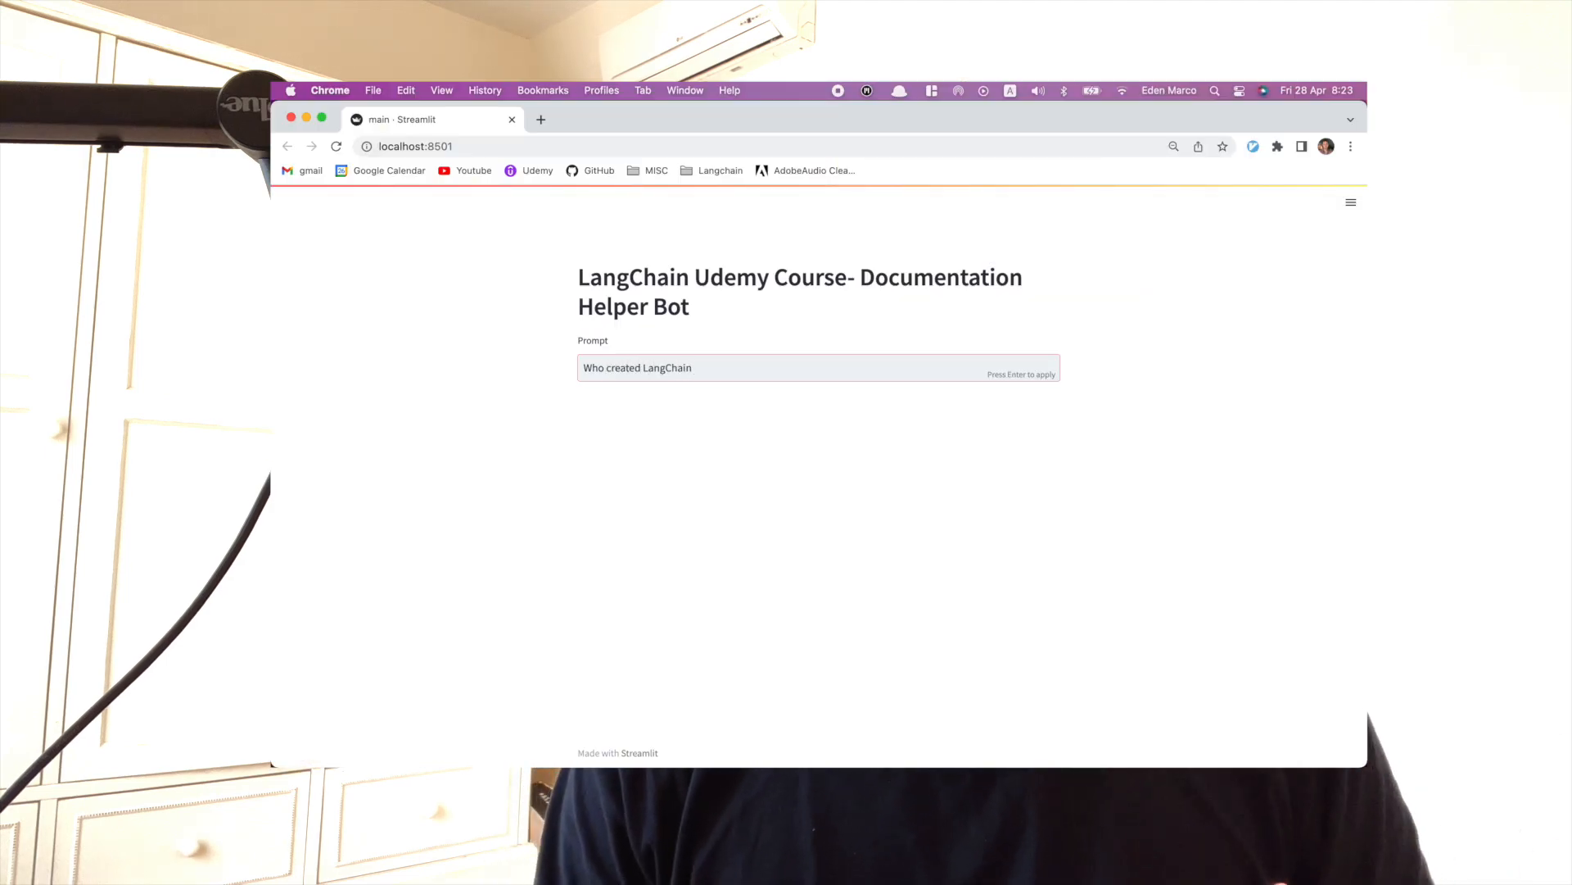
key("Enter")
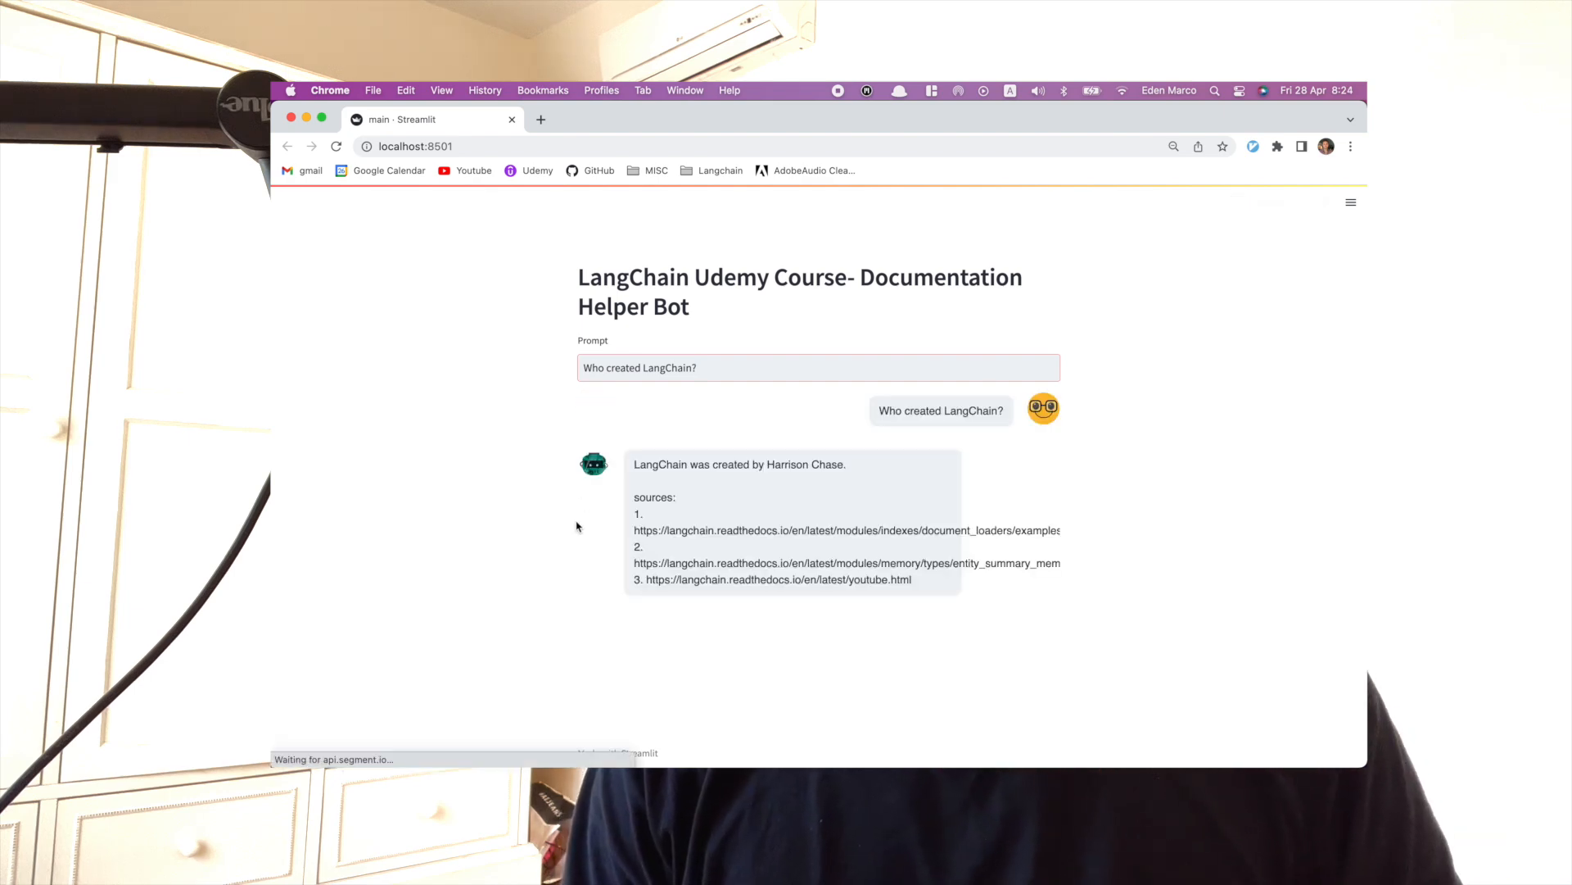
type("Are you familiar with any videos rega")
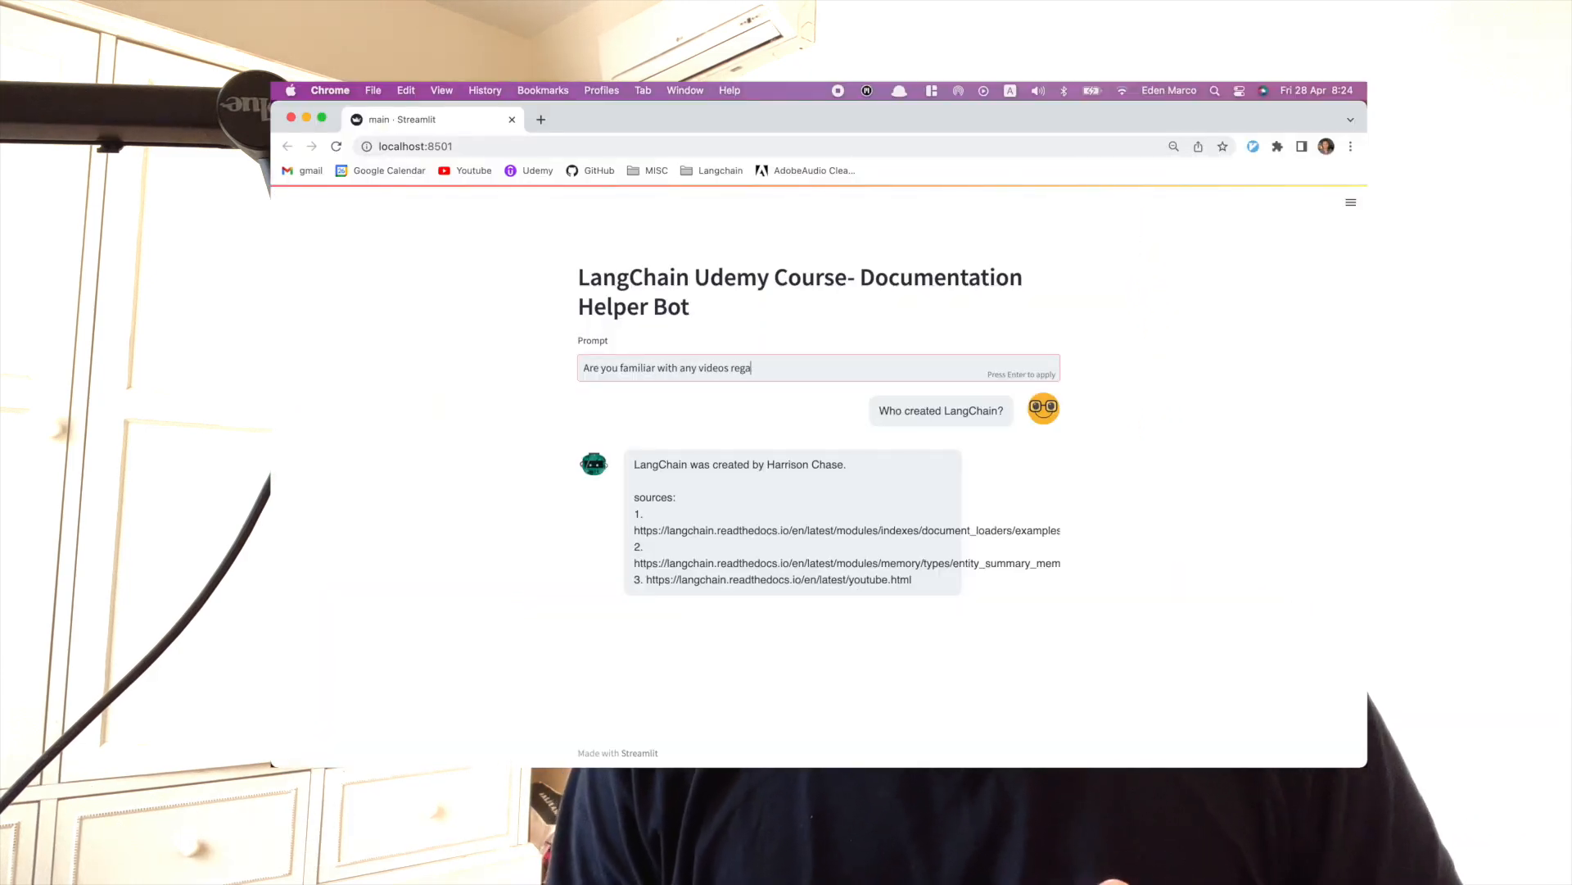